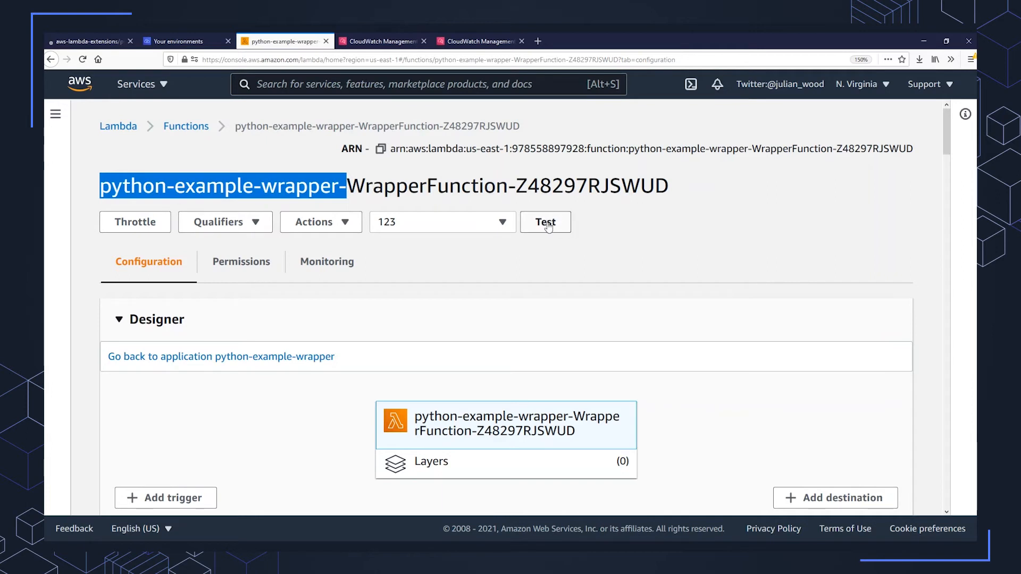
Step: Test-invoke the wrapper function and inspect the test event payload in its CloudWatch log events
{"action": "left_click", "coordinate": [545, 222]}
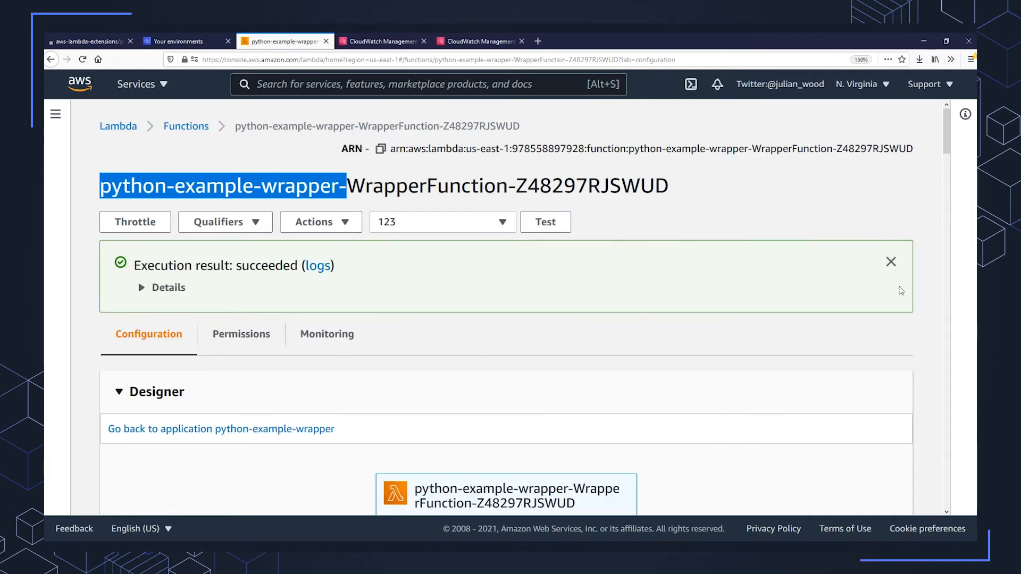
{"action": "left_click", "coordinate": [159, 287]}
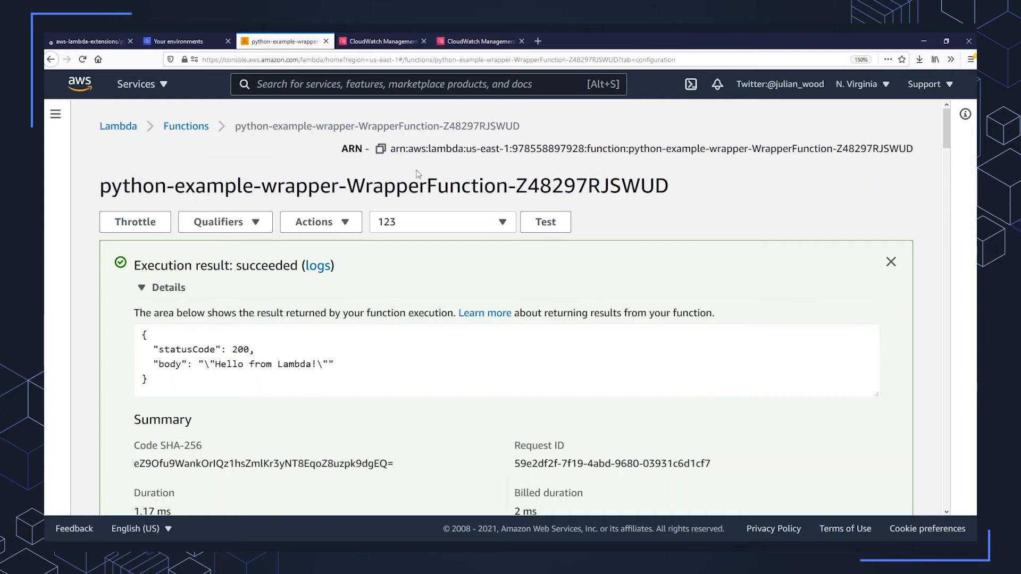
{"action": "mouse_move", "coordinate": [367, 38]}
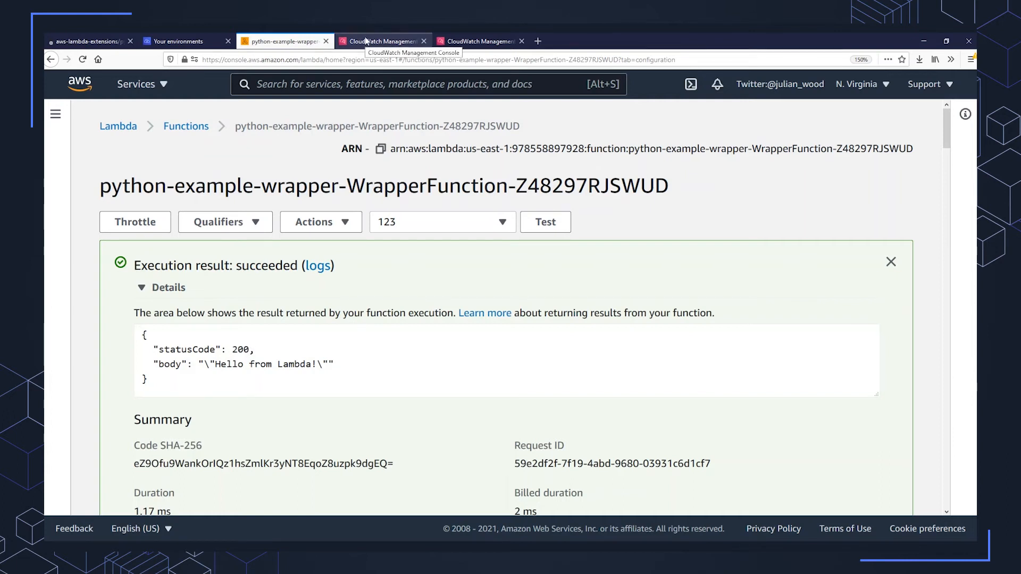
{"action": "left_click", "coordinate": [381, 41]}
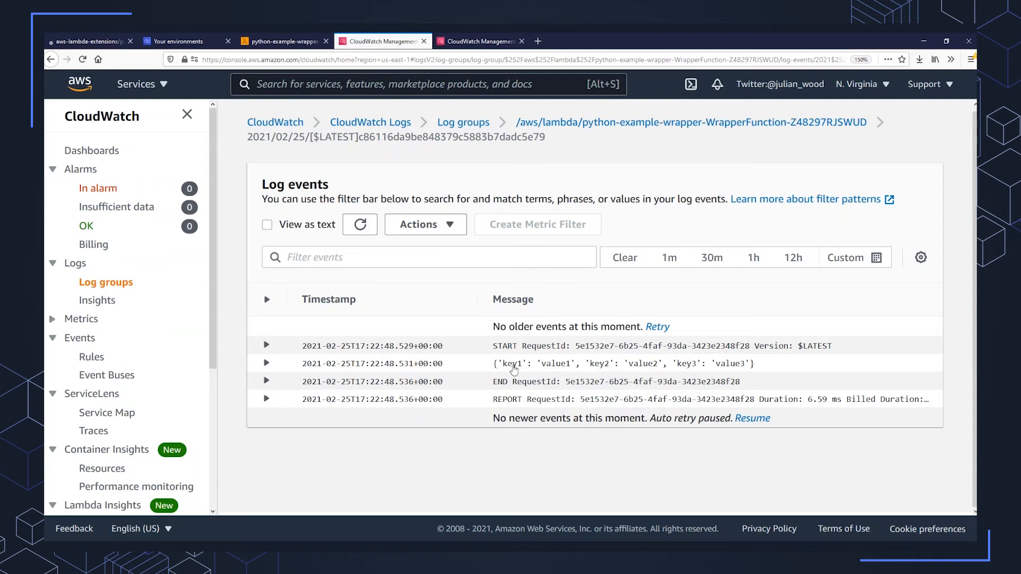
{"action": "left_click_drag", "start_coordinate": [496, 363], "coordinate": [610, 363]}
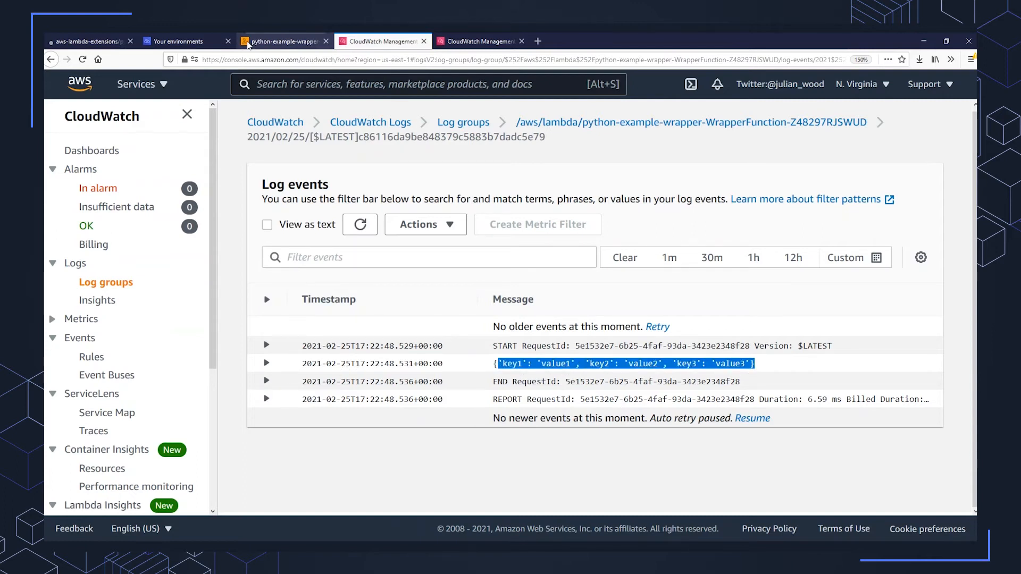
Step: Add environment variable AWS_LAMBDA_EXEC_WRAPPER = /var/task/wrapper_script and save it
{"action": "left_click", "coordinate": [283, 41]}
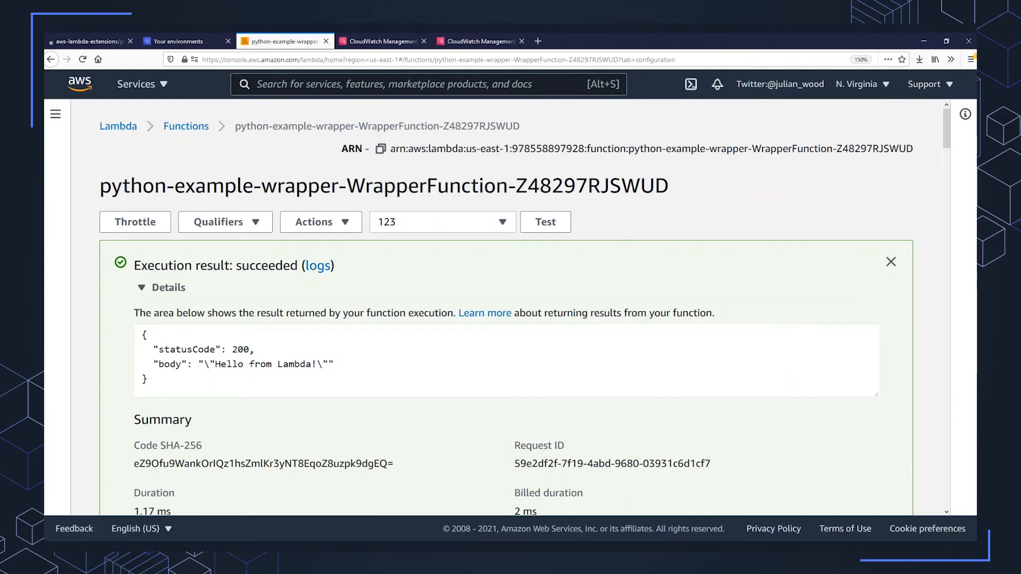
{"action": "scroll", "scroll_direction": "down", "scroll_amount": 3}
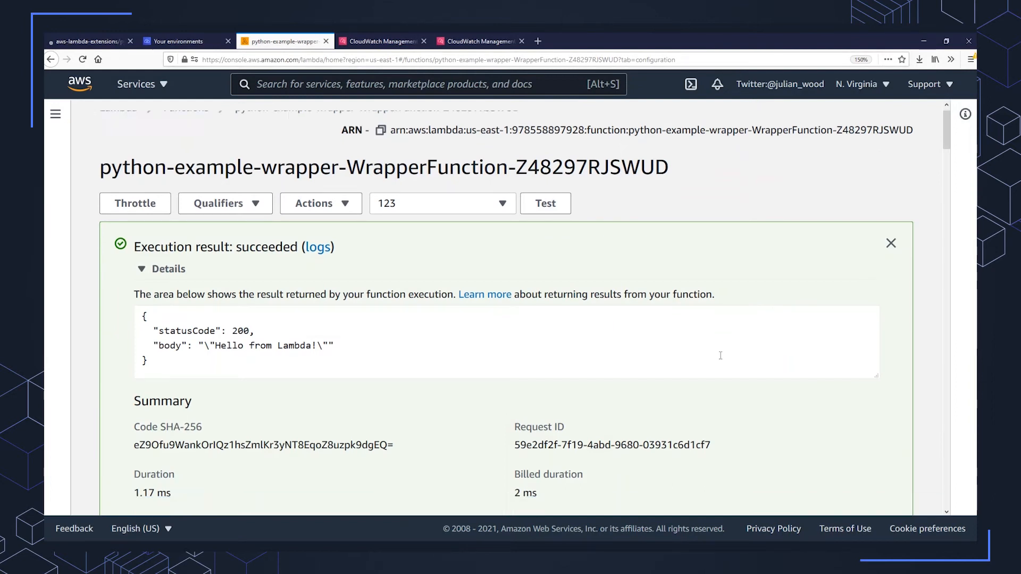
{"action": "left_click", "coordinate": [891, 243]}
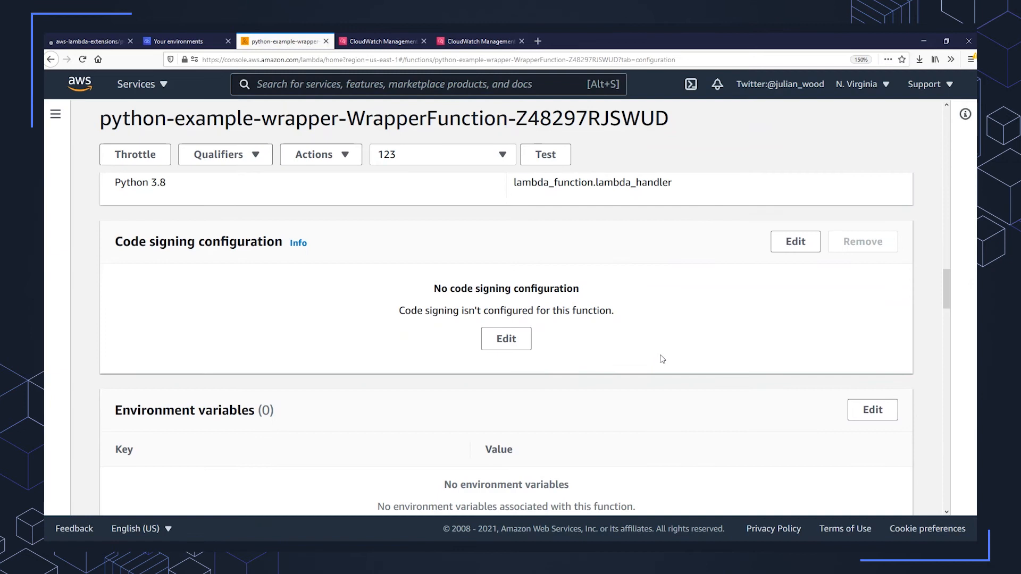
{"action": "left_click", "coordinate": [872, 410]}
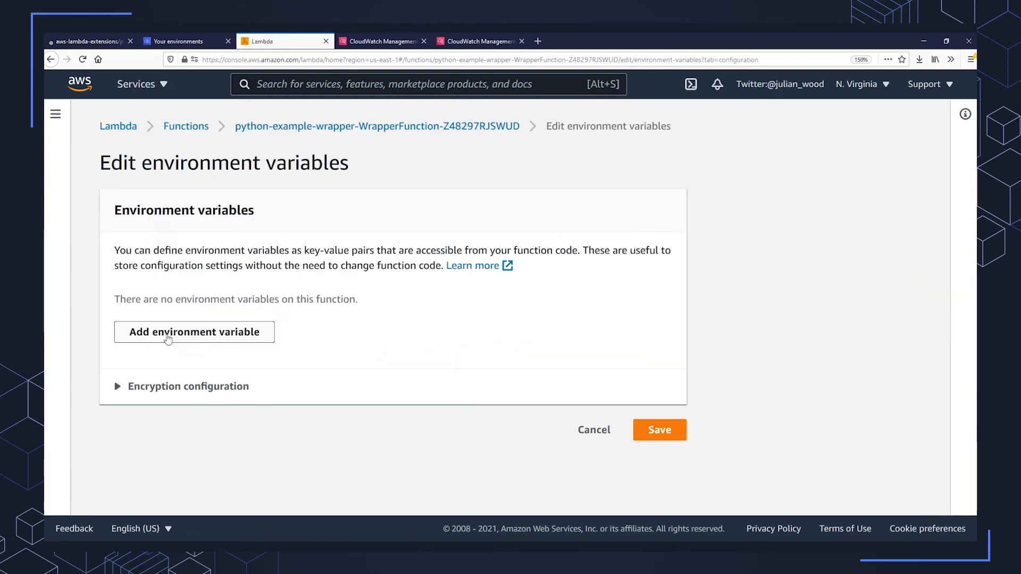
{"action": "left_click", "coordinate": [194, 332]}
{"action": "type", "text": "AWS_LAMBDA_EXEC_WRAPPER"}
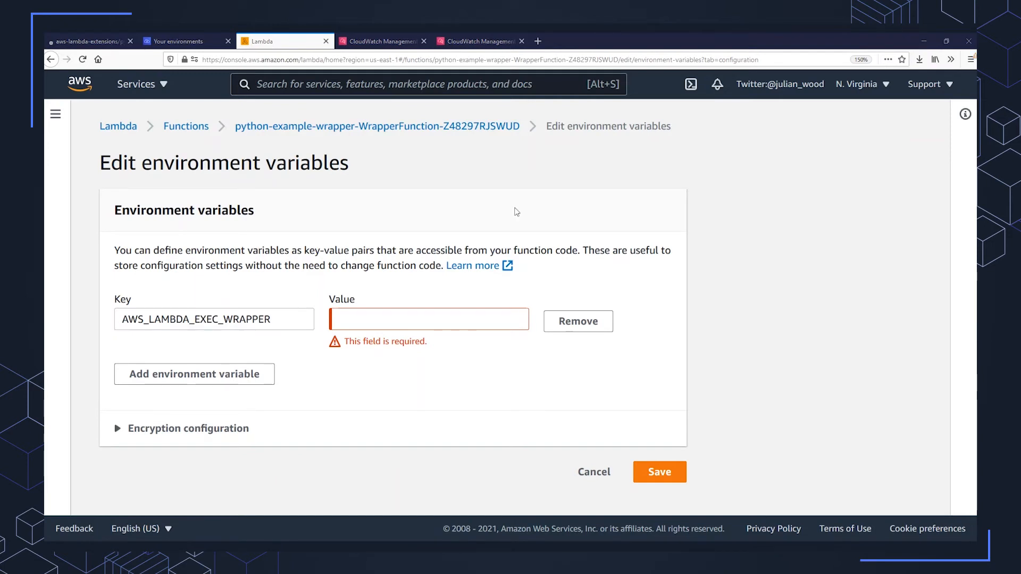
{"action": "type", "text": "/var/task/wrapper_script"}
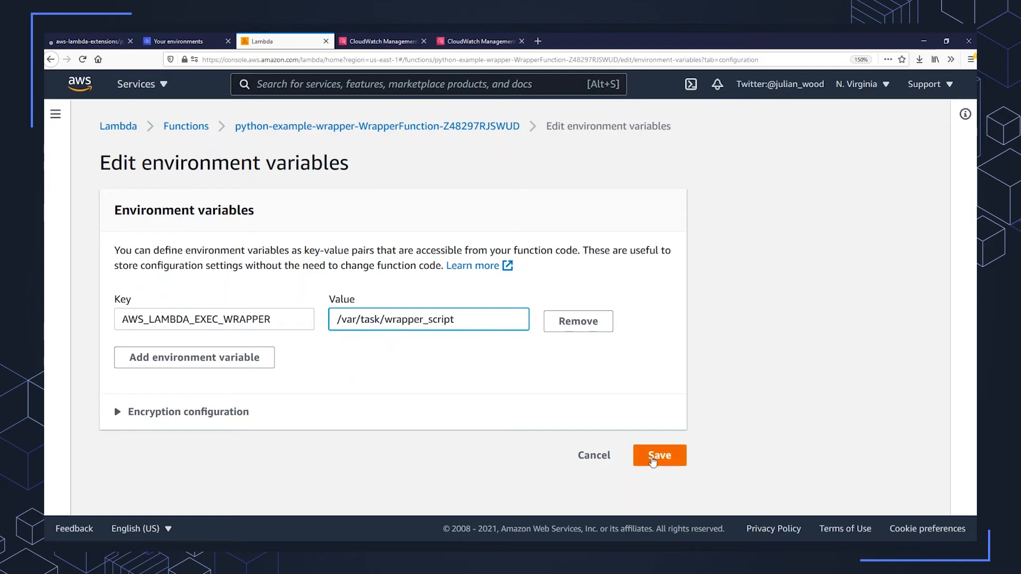
{"action": "left_click", "coordinate": [659, 455]}
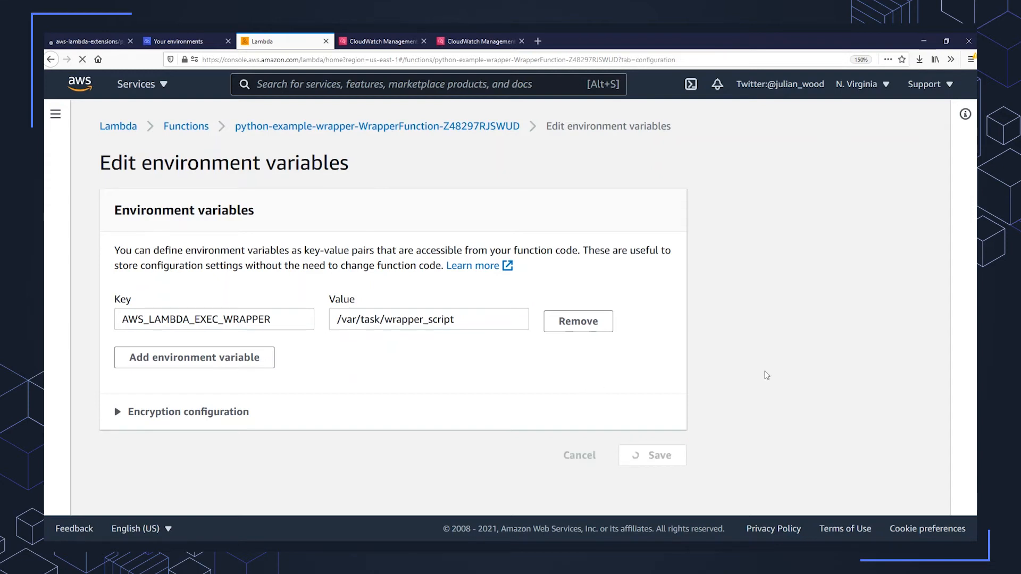
{"action": "left_click", "coordinate": [652, 455]}
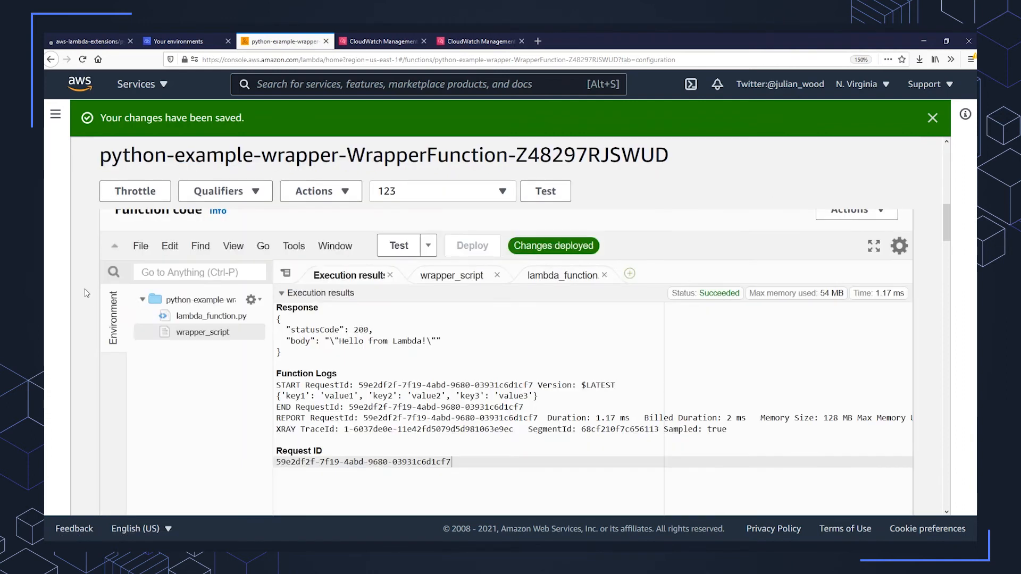
{"action": "left_click", "coordinate": [562, 275]}
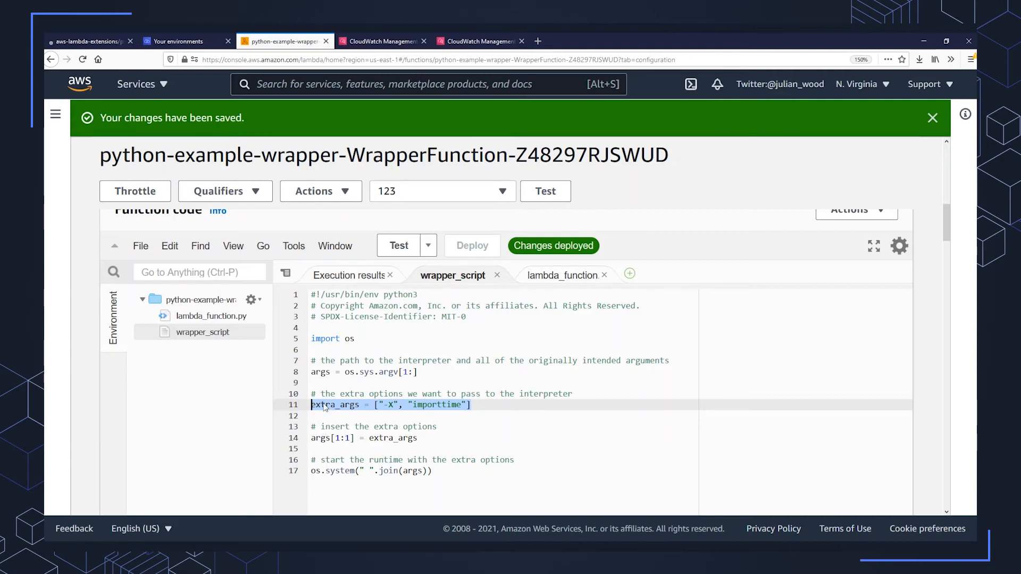
{"action": "mouse_move", "coordinate": [391, 405]}
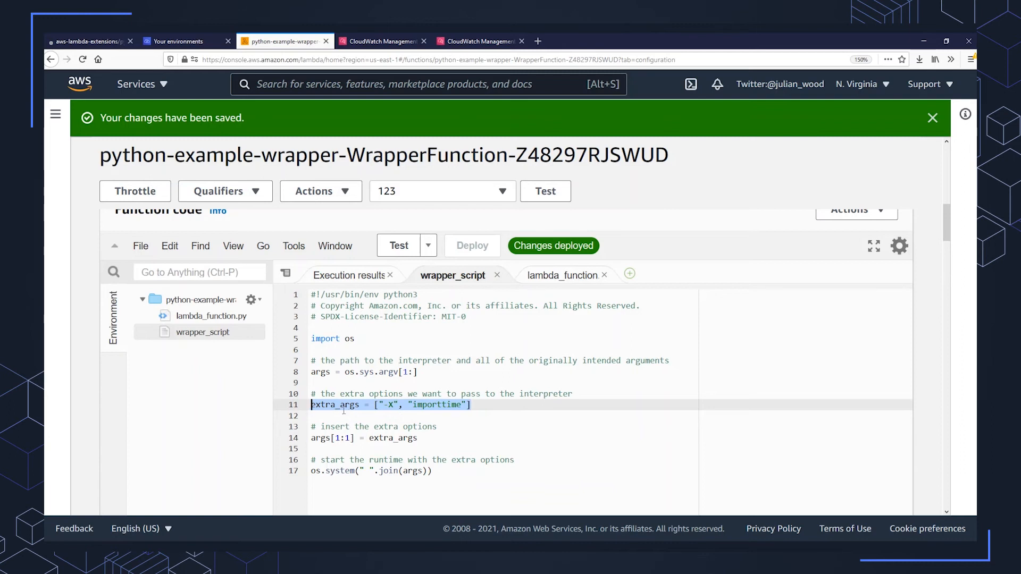
{"action": "mouse_move", "coordinate": [874, 294]}
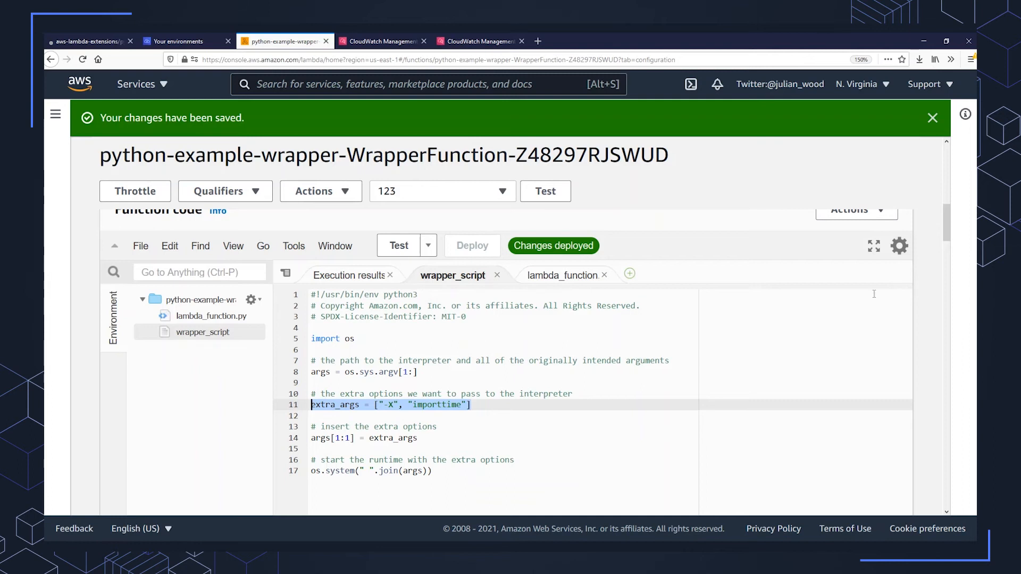
{"action": "scroll", "scroll_direction": "down", "scroll_amount": 3}
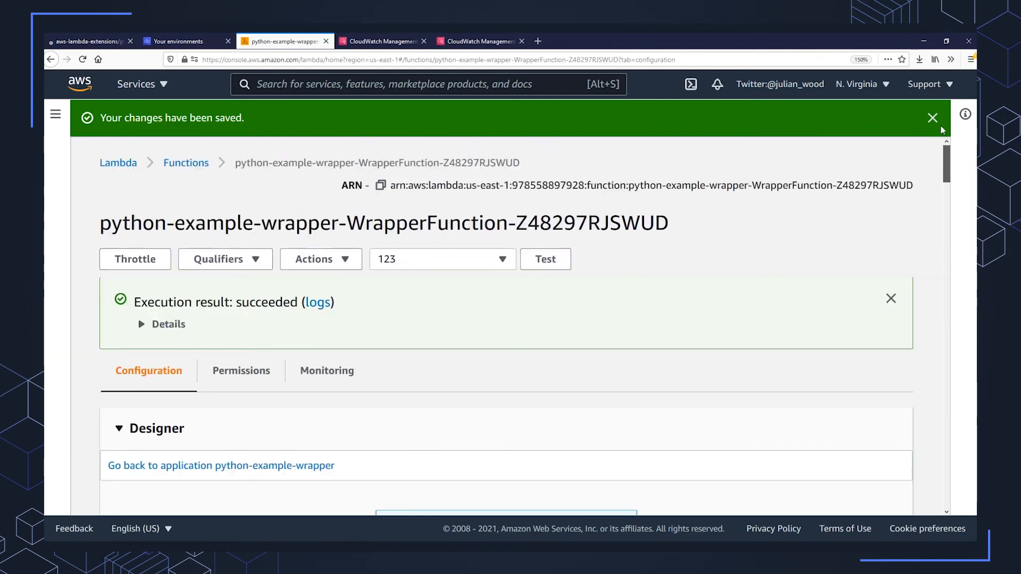
{"action": "left_click", "coordinate": [546, 259]}
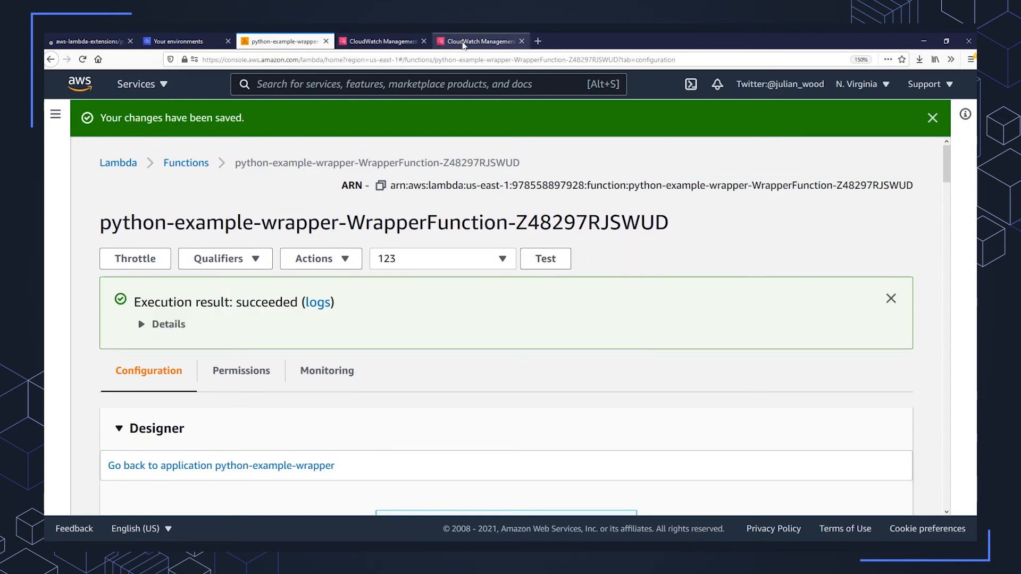
Step: Refresh the log streams list on the wrapper function's CloudWatch log group page
{"action": "left_click", "coordinate": [478, 41]}
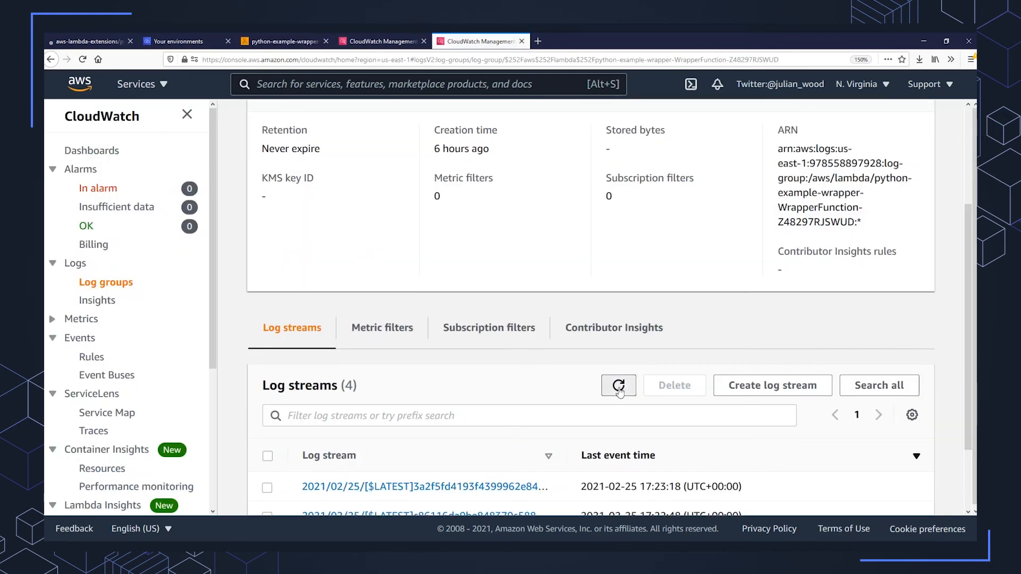
{"action": "left_click", "coordinate": [618, 385]}
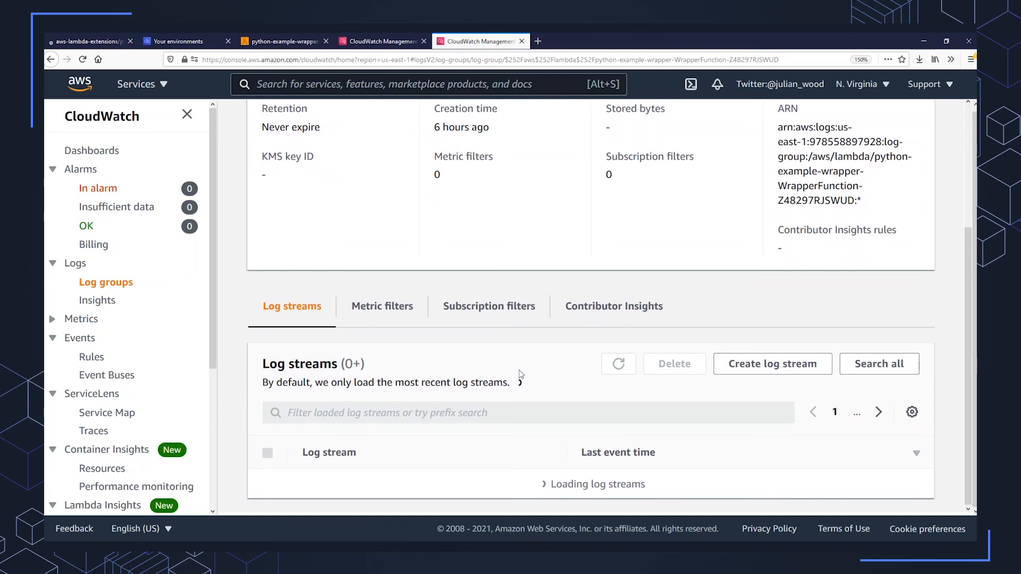
{"action": "mouse_move", "coordinate": [550, 398]}
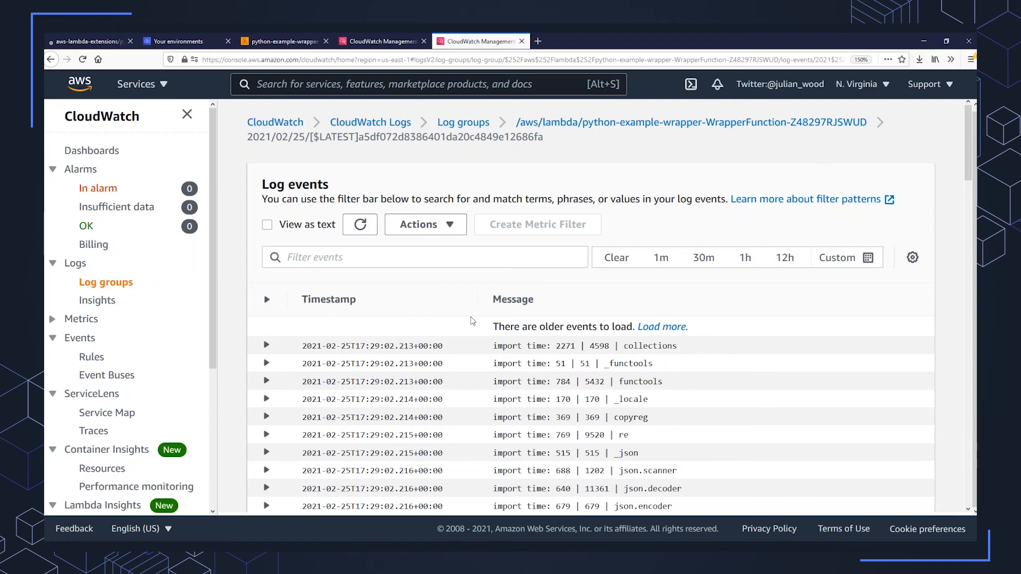
{"action": "mouse_move", "coordinate": [461, 340]}
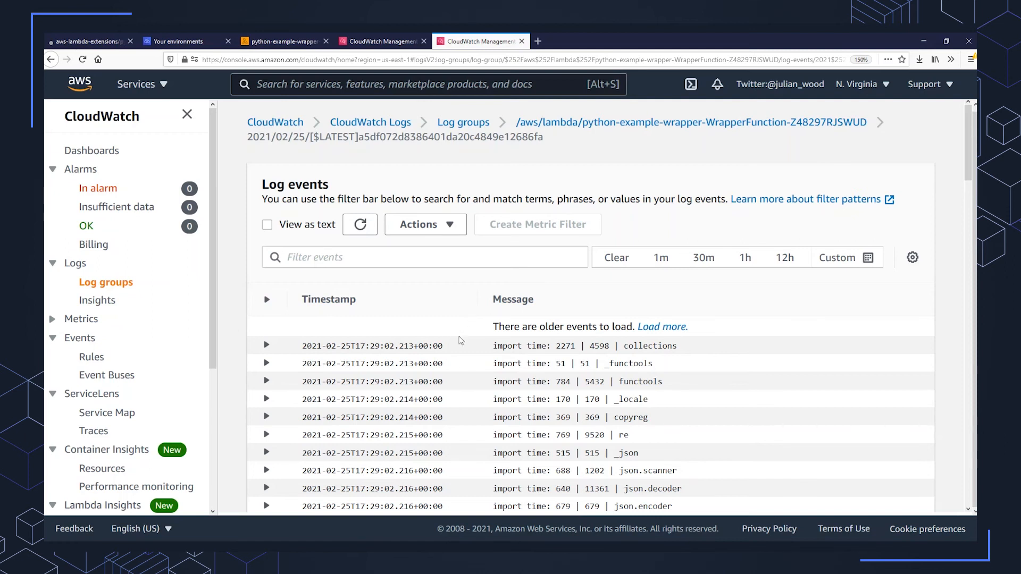
{"action": "mouse_move", "coordinate": [458, 337]}
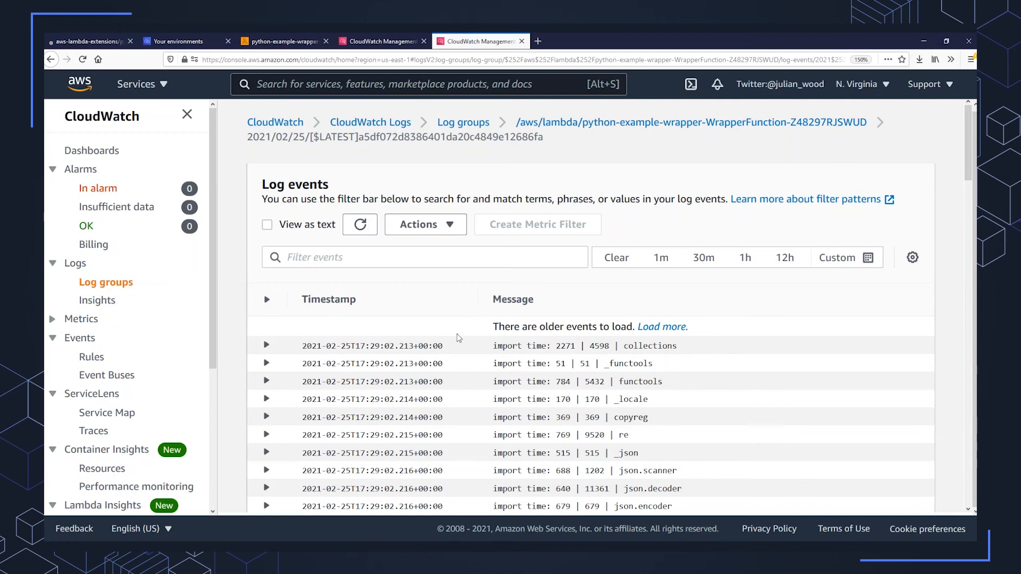